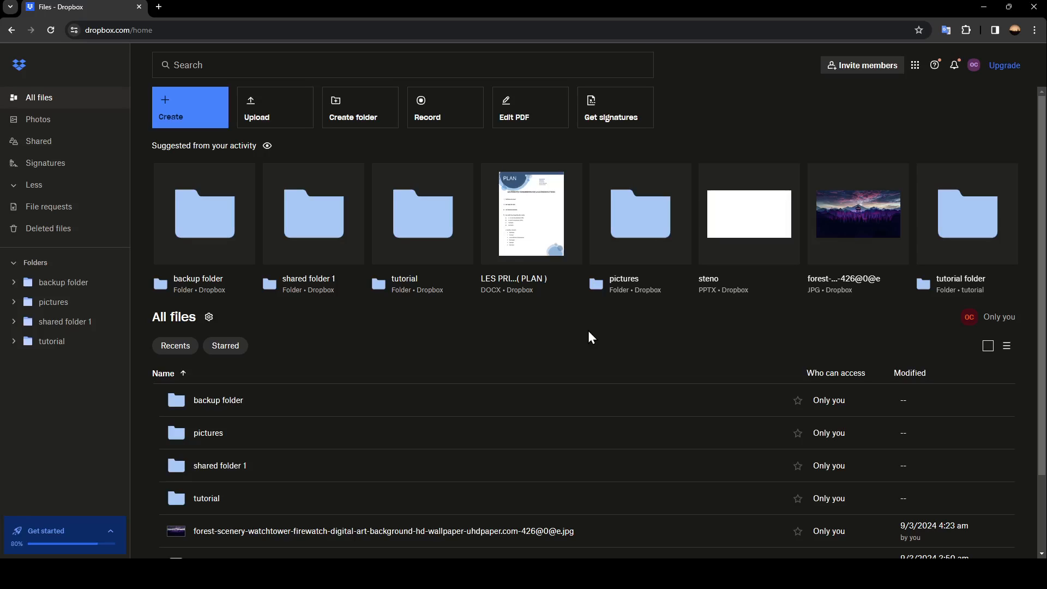
mouse_move(973, 64)
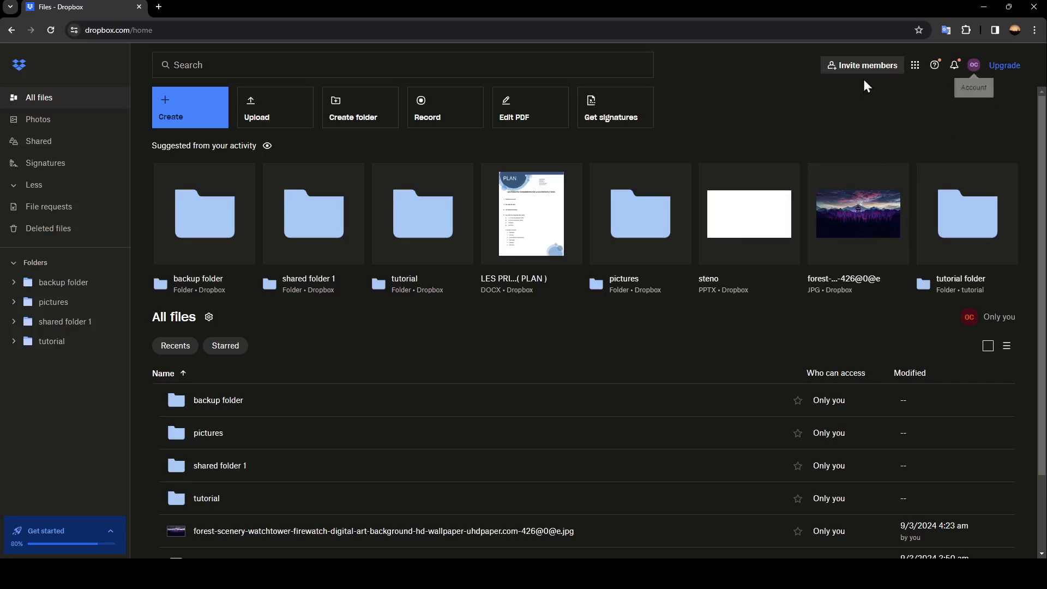
mouse_move(1009, 70)
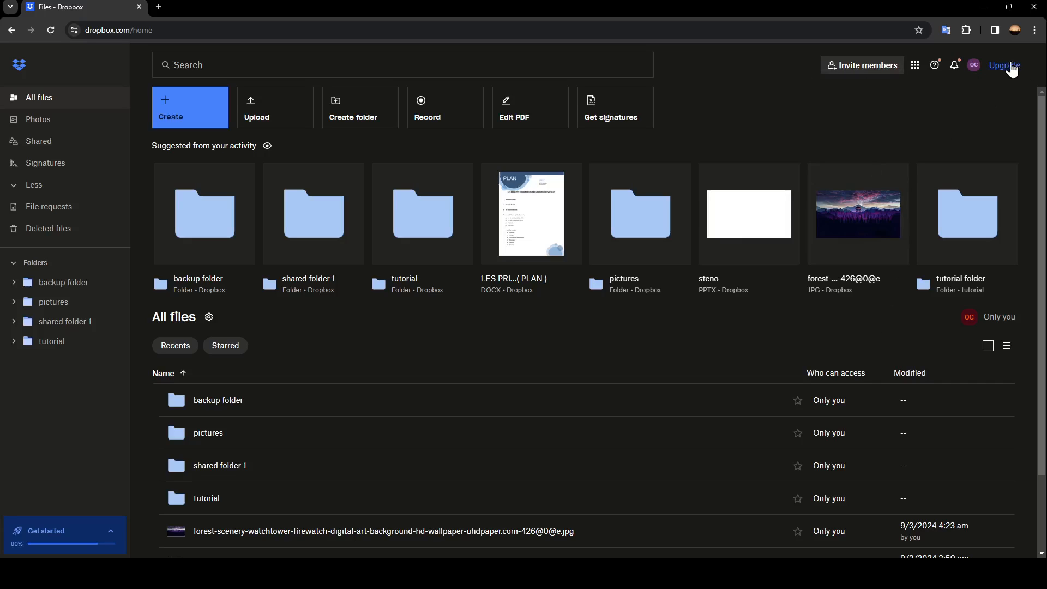
mouse_move(974, 66)
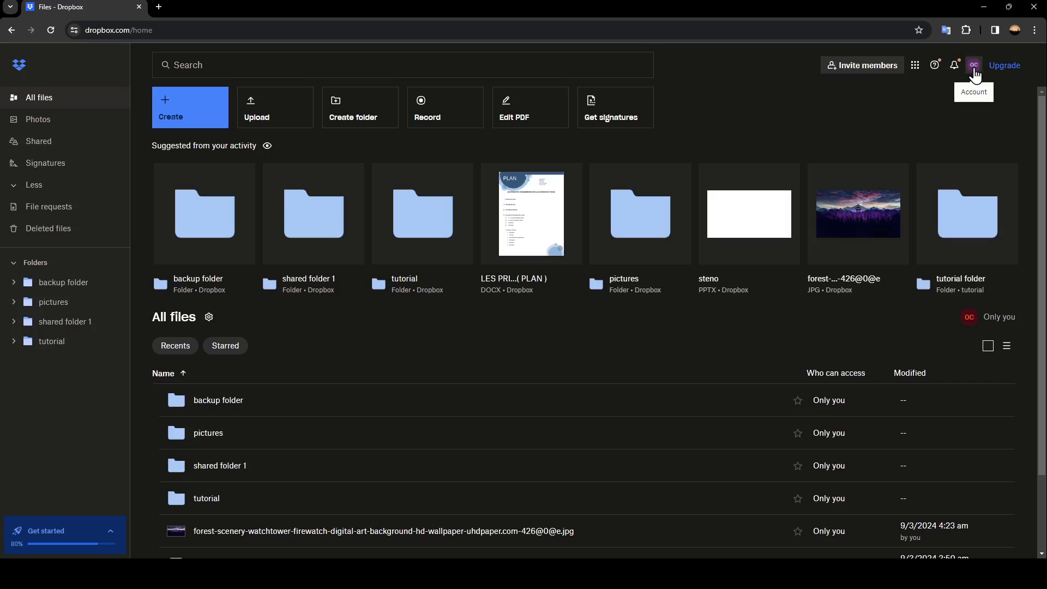
mouse_move(935, 66)
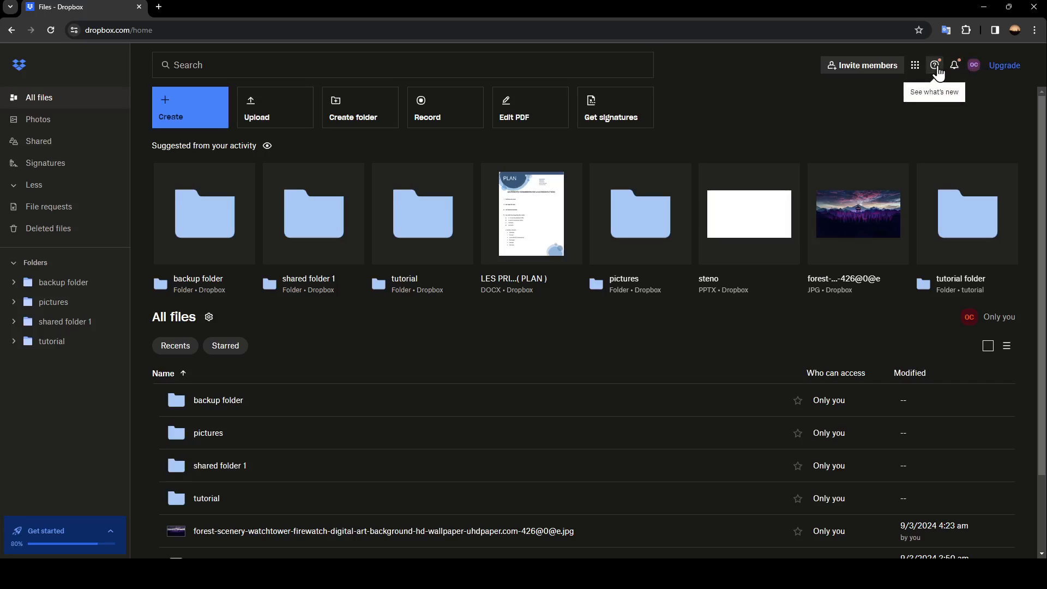
mouse_move(749, 169)
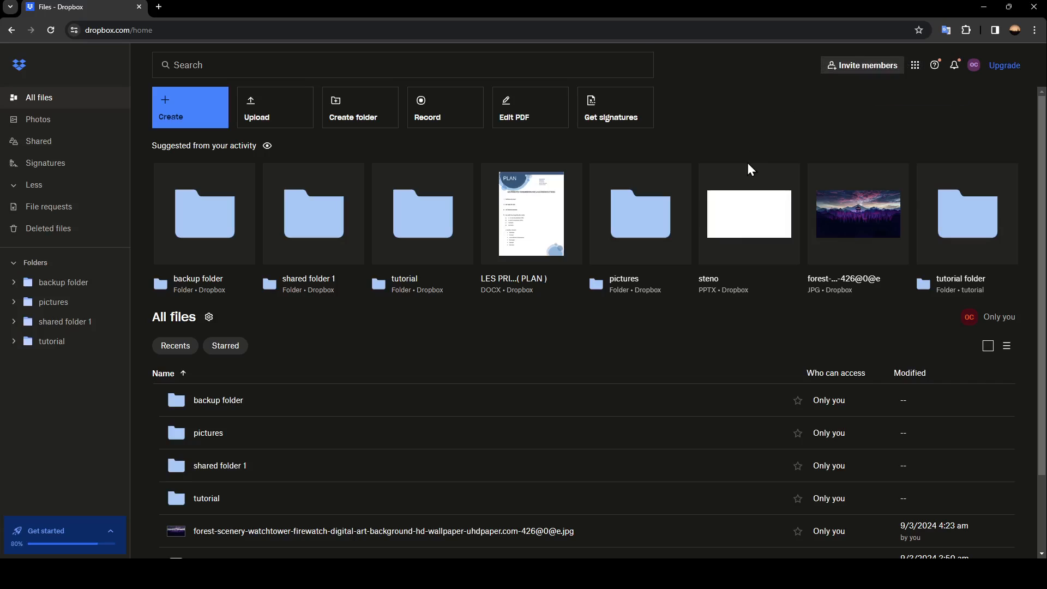
mouse_move(4, 390)
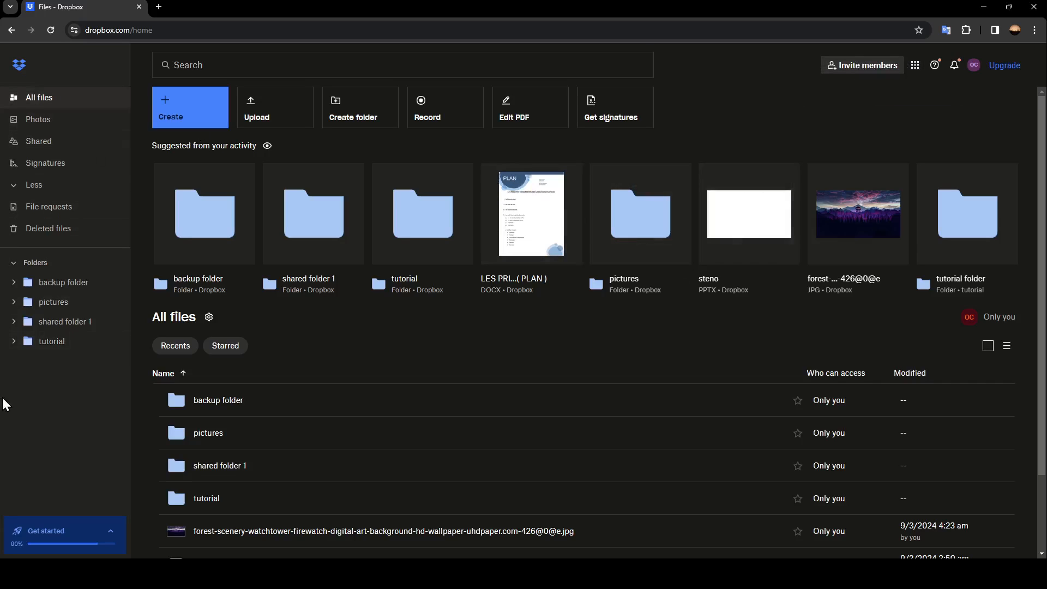
mouse_move(74, 97)
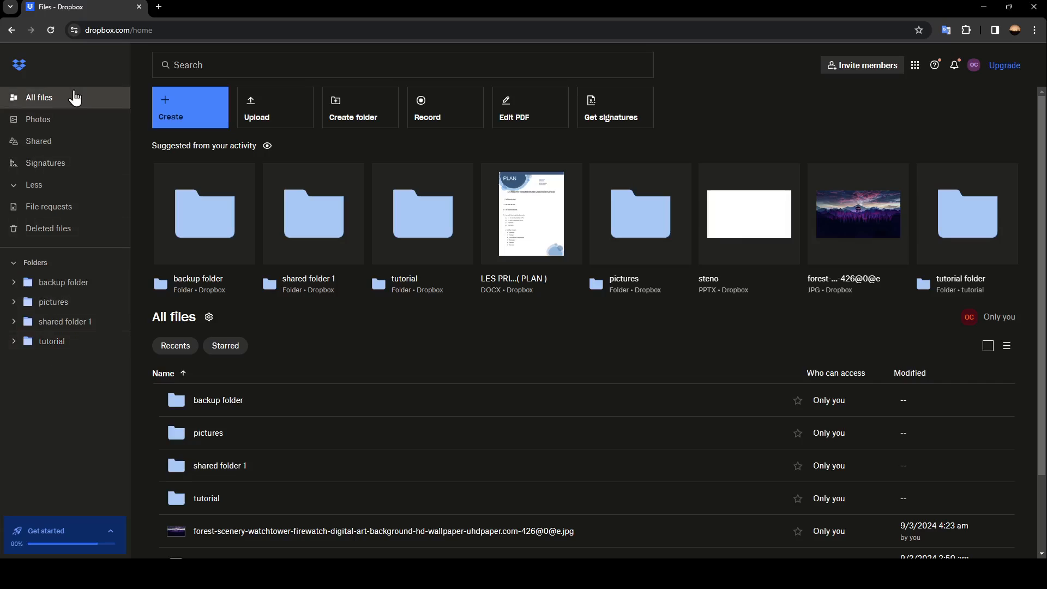
mouse_move(49, 101)
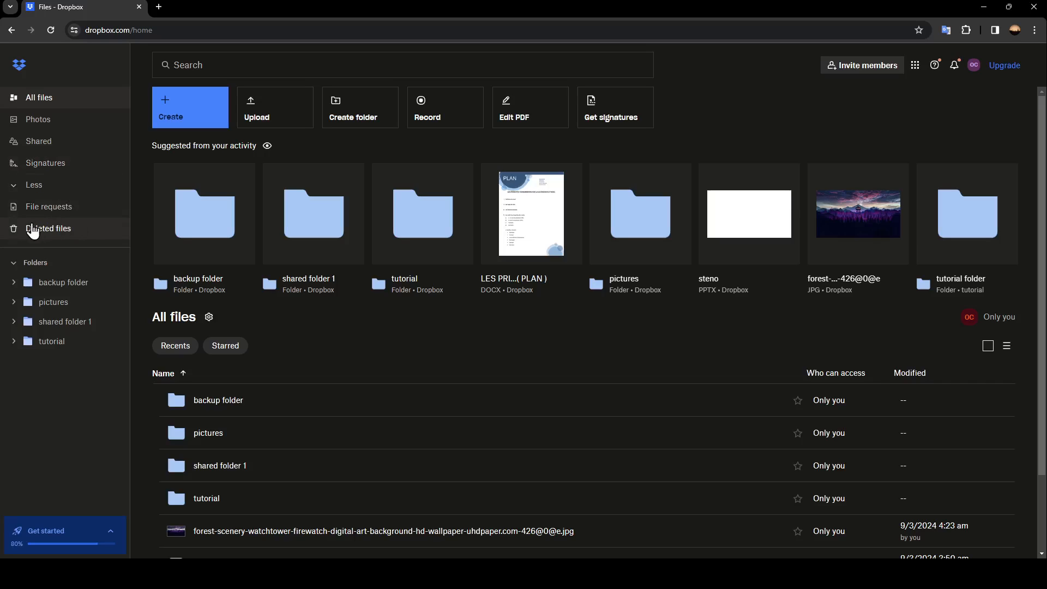
mouse_move(44, 242)
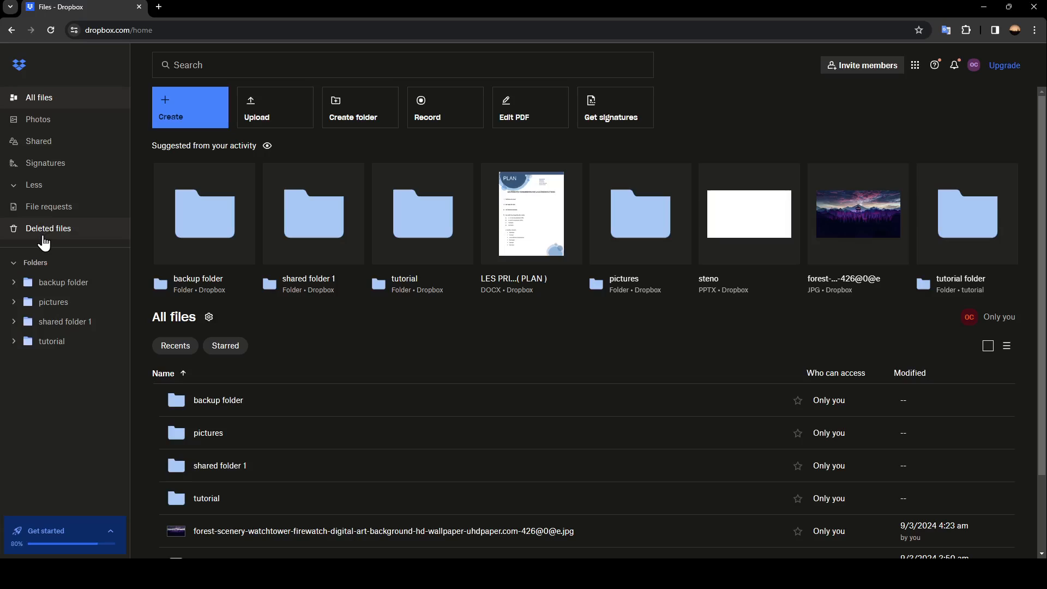
mouse_move(63, 335)
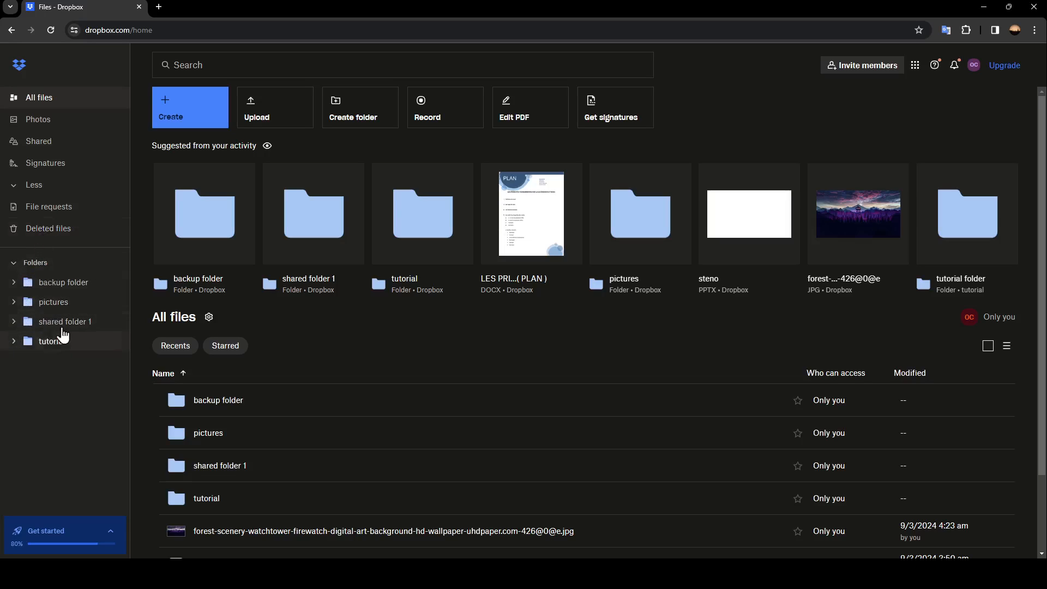
mouse_move(79, 279)
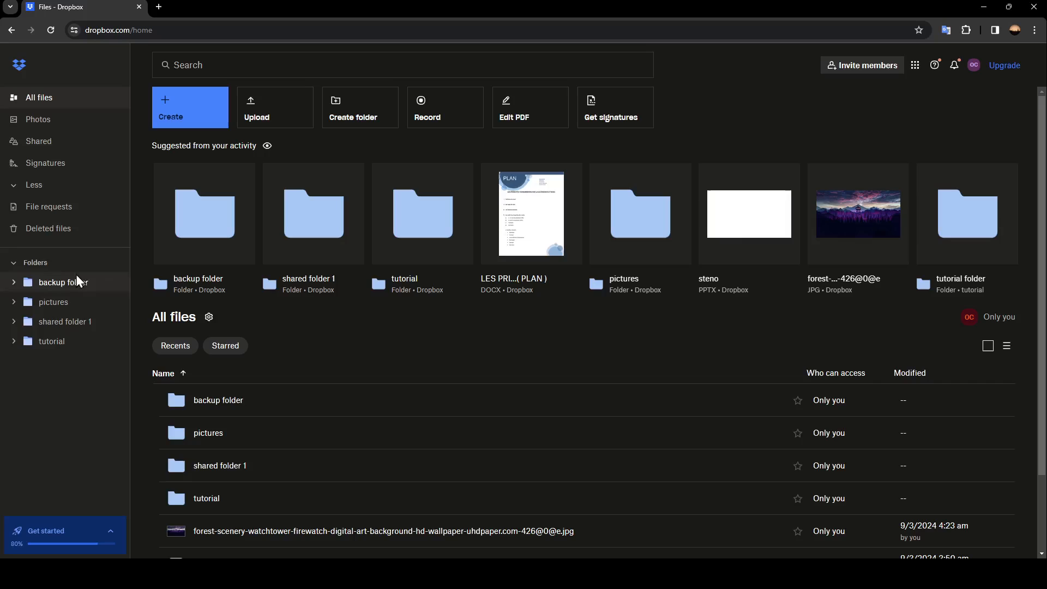
mouse_move(52, 356)
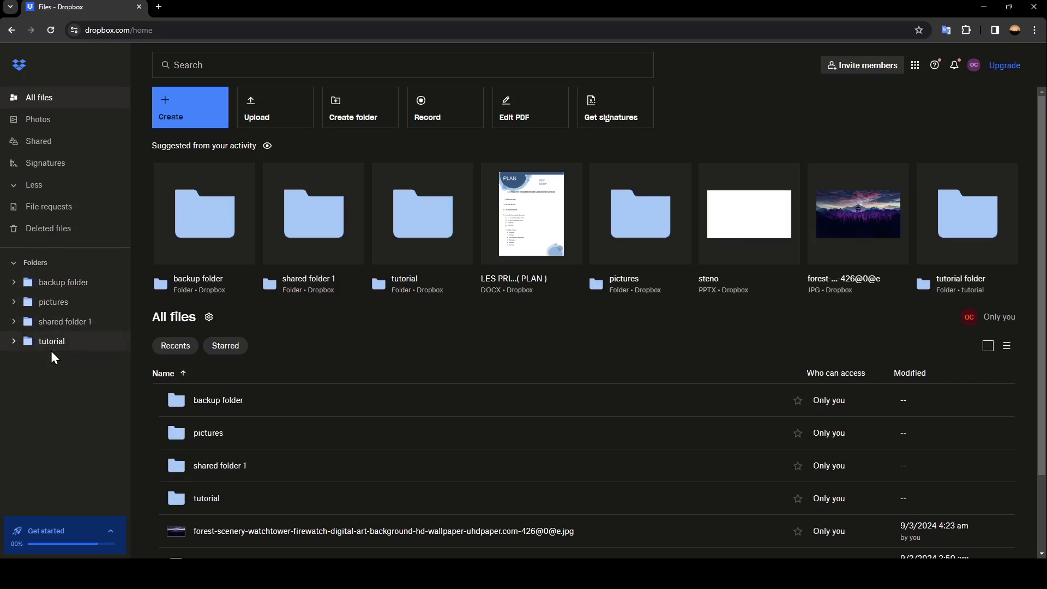
- Open the 'tutorial' folder from the sidebar to show its single subfolder
click(50, 340)
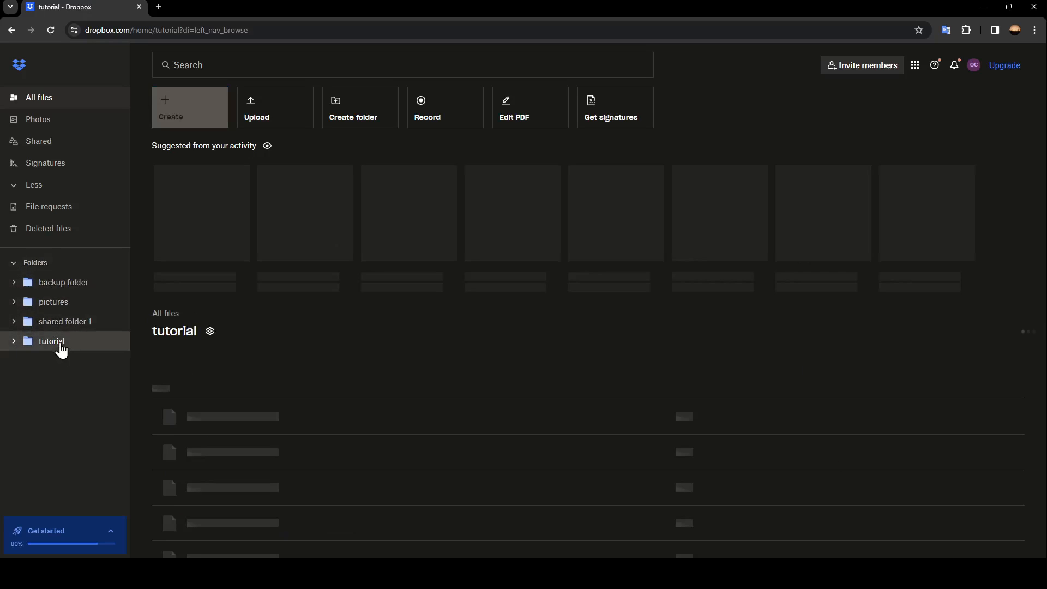
click(13, 341)
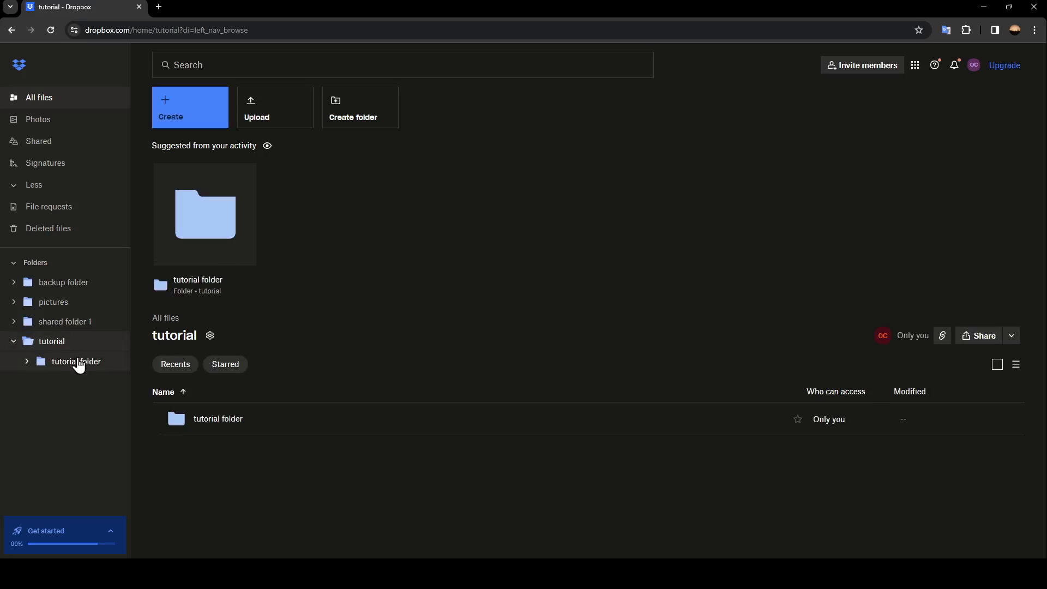
mouse_move(368, 347)
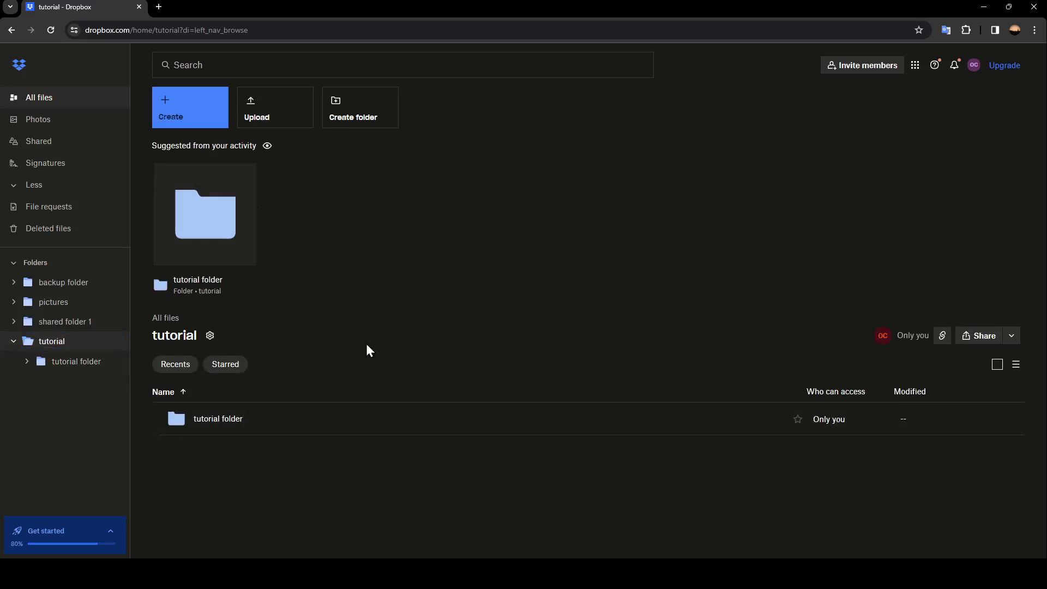
click(190, 107)
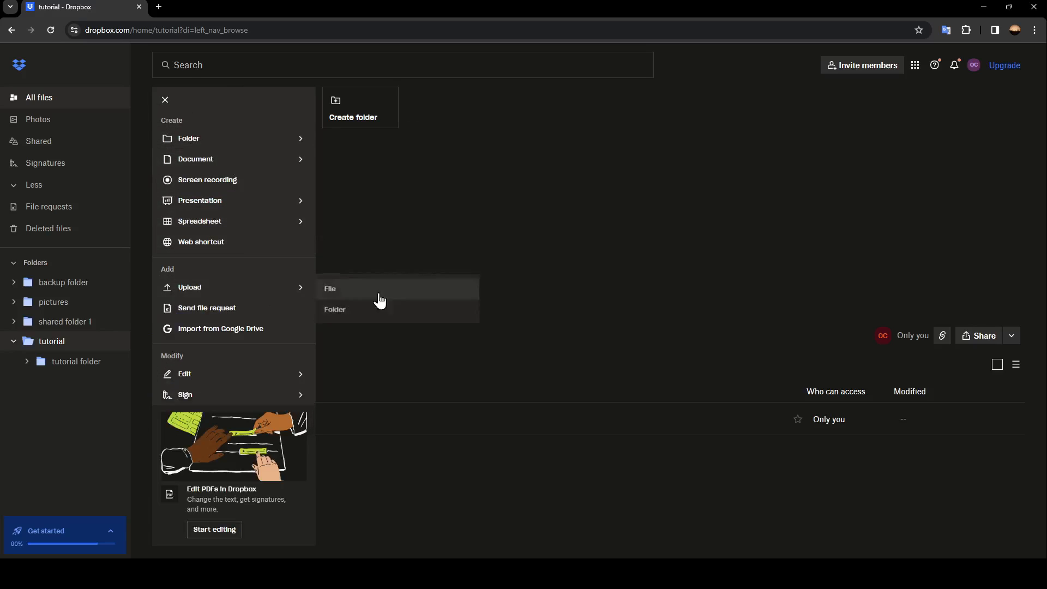
mouse_move(200, 220)
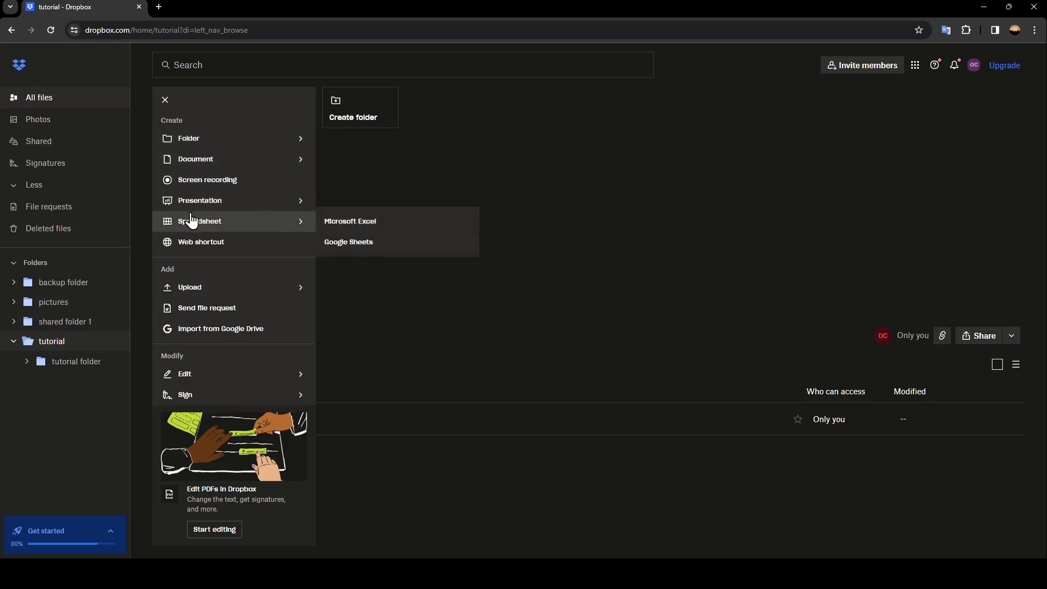
mouse_move(222, 212)
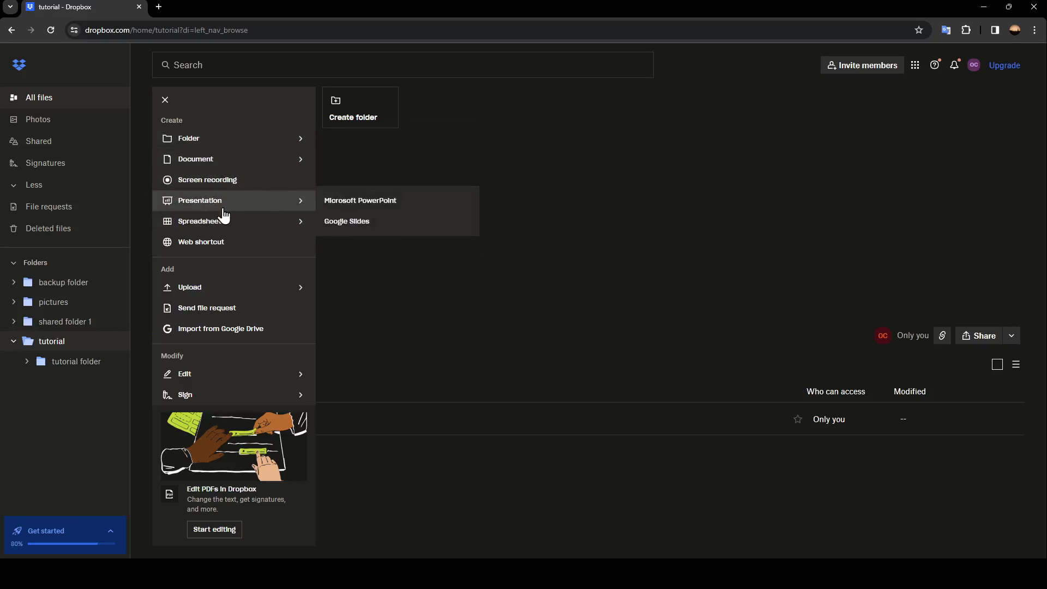
mouse_move(225, 260)
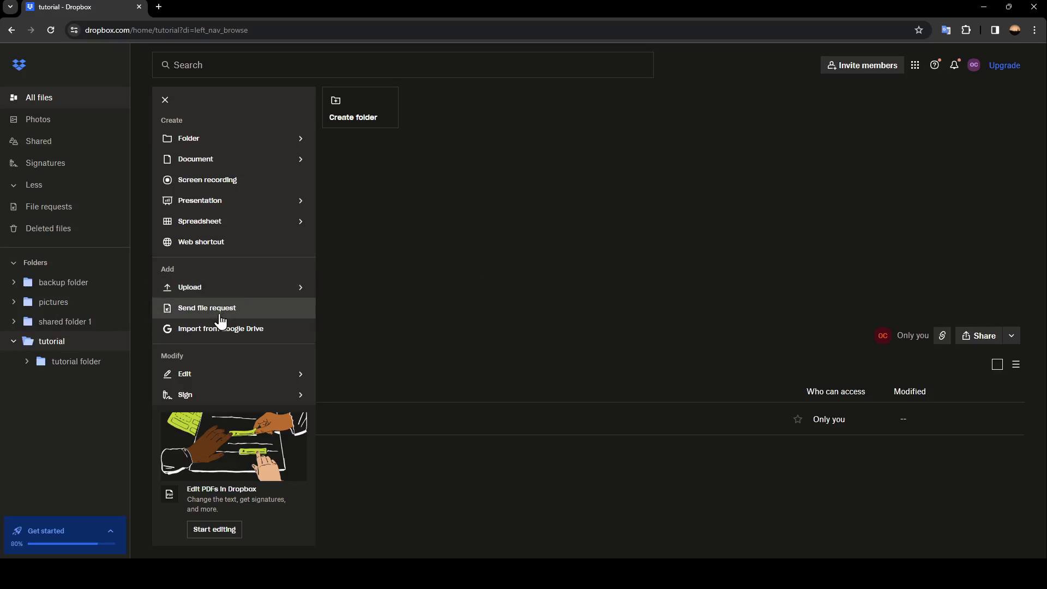
mouse_move(194, 331)
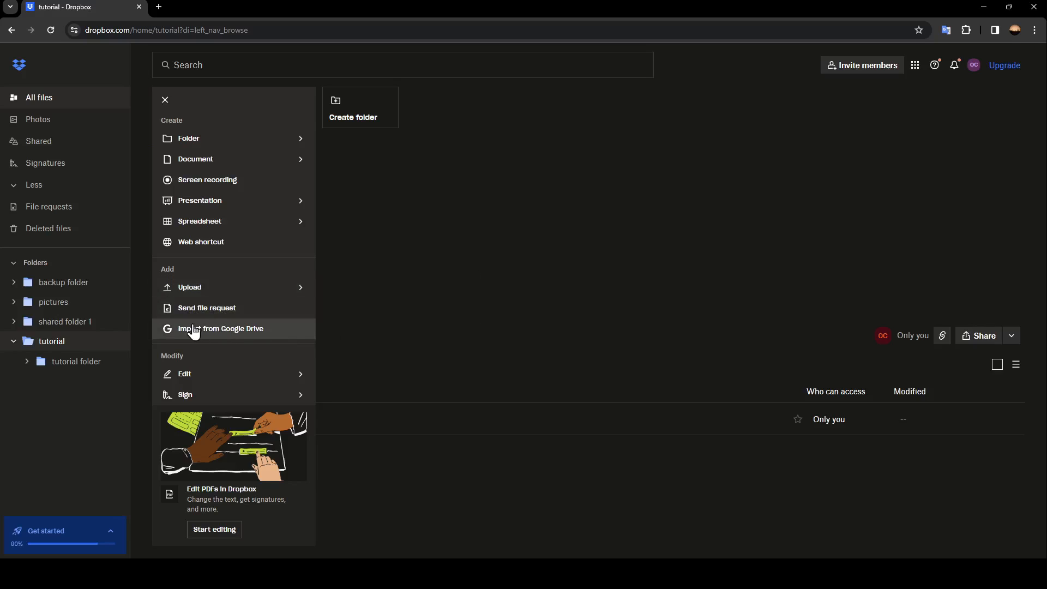
mouse_move(415, 323)
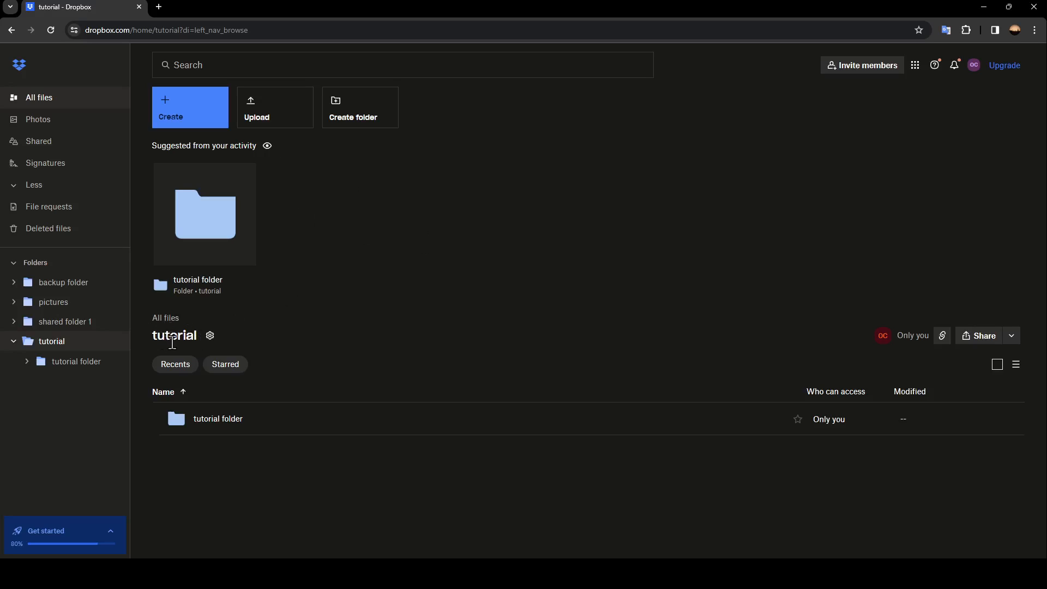
mouse_move(209, 335)
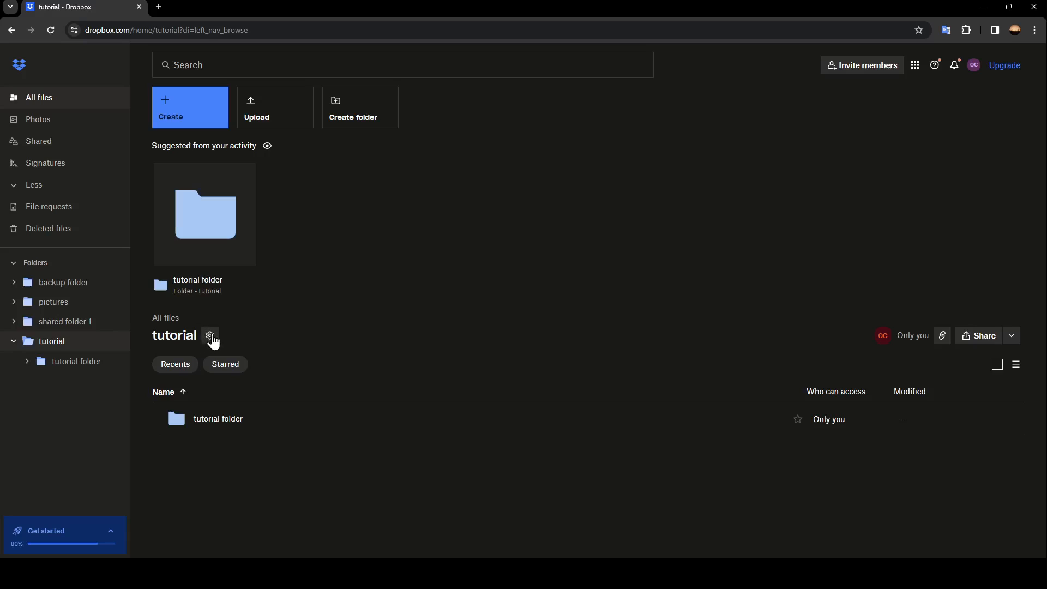
- Bring up the tutorial folder's share settings on the 'Link for viewing' section, showing no link yet
click(209, 336)
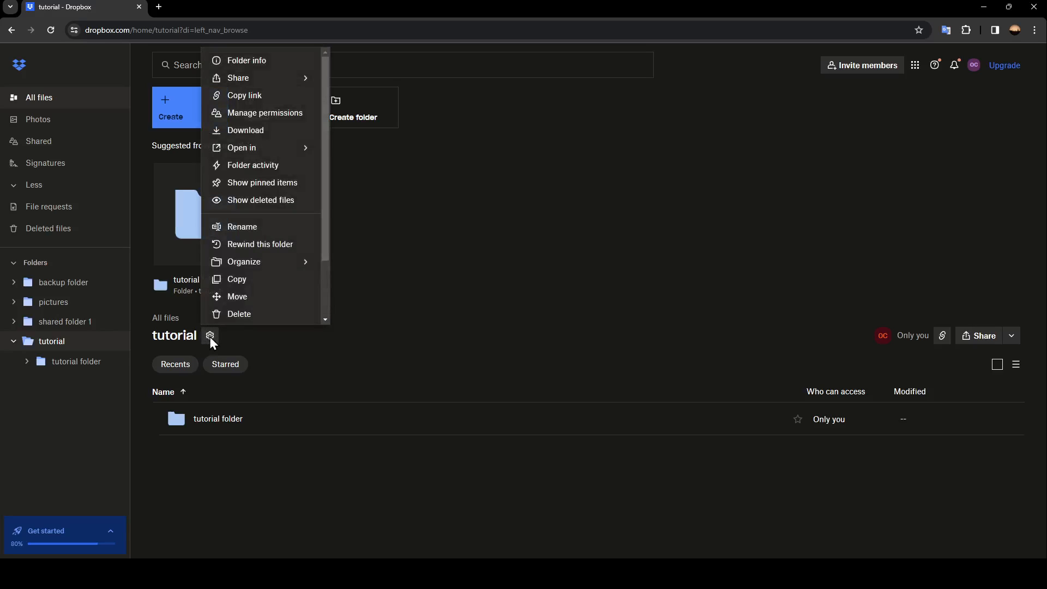
scroll(down, 3)
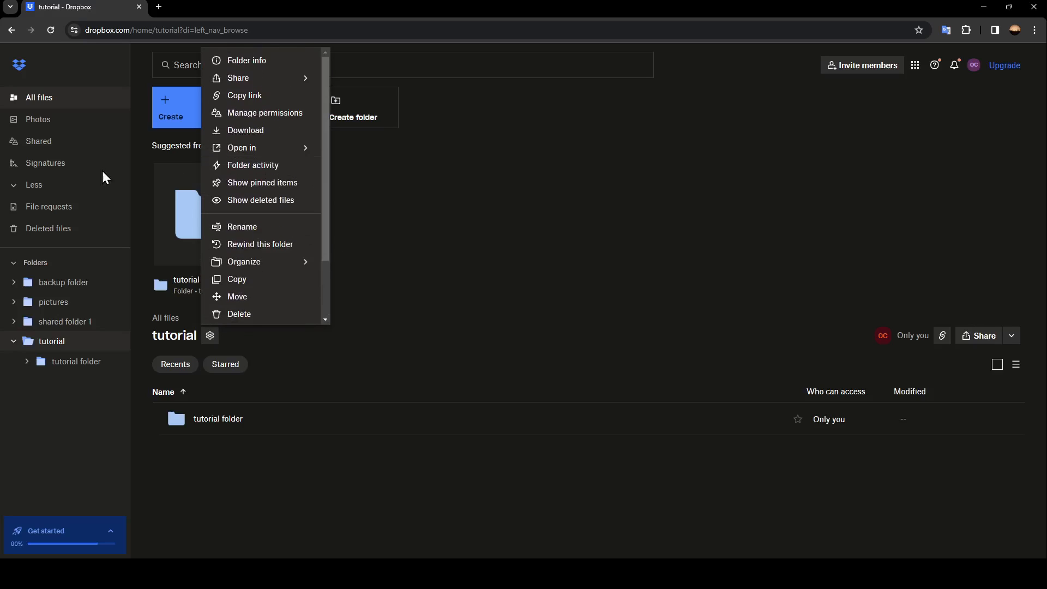
mouse_move(258, 65)
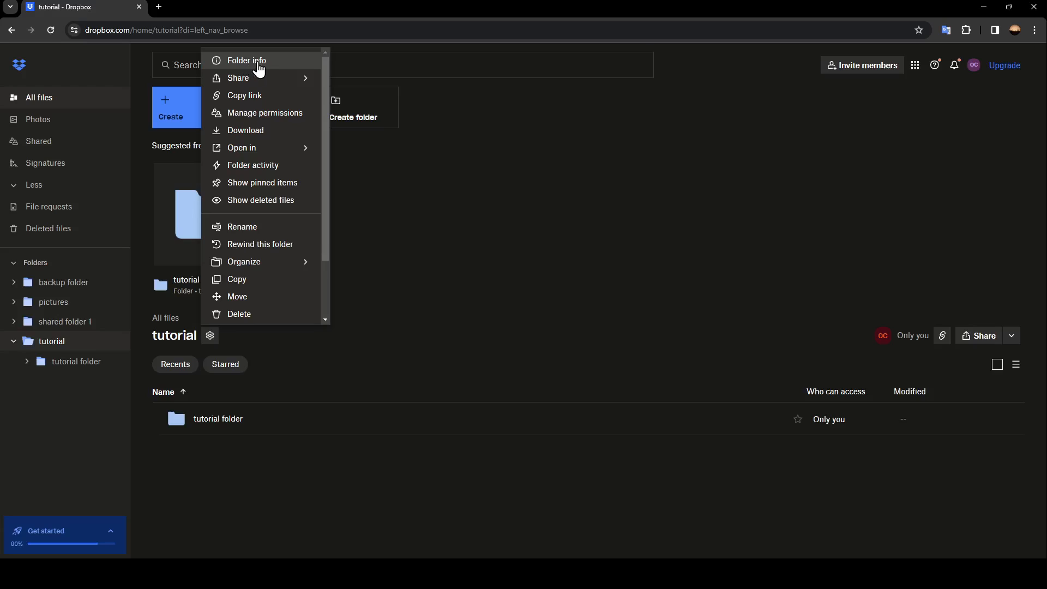
mouse_move(238, 79)
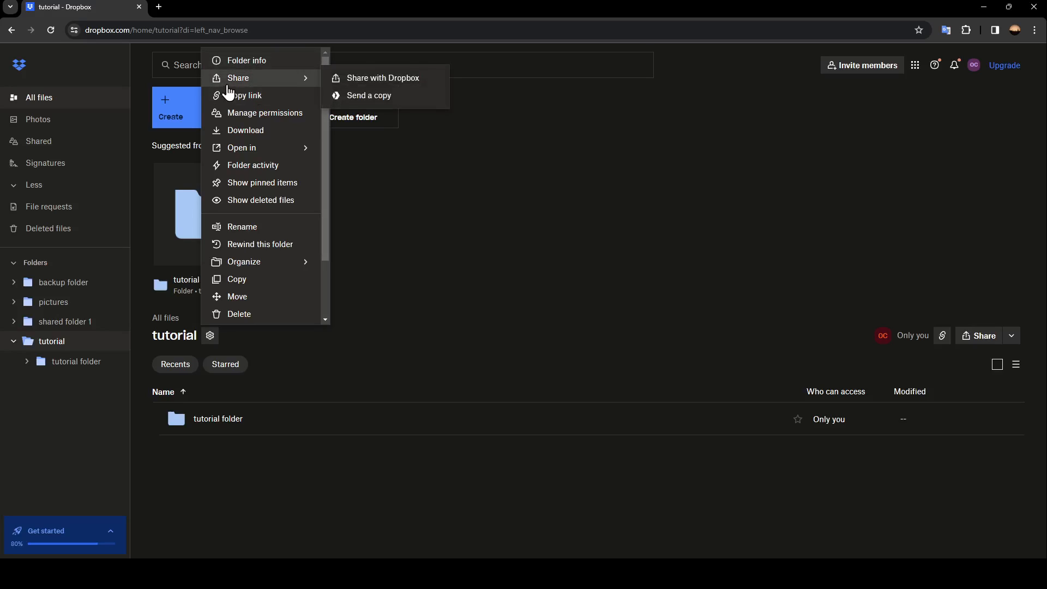
mouse_move(280, 116)
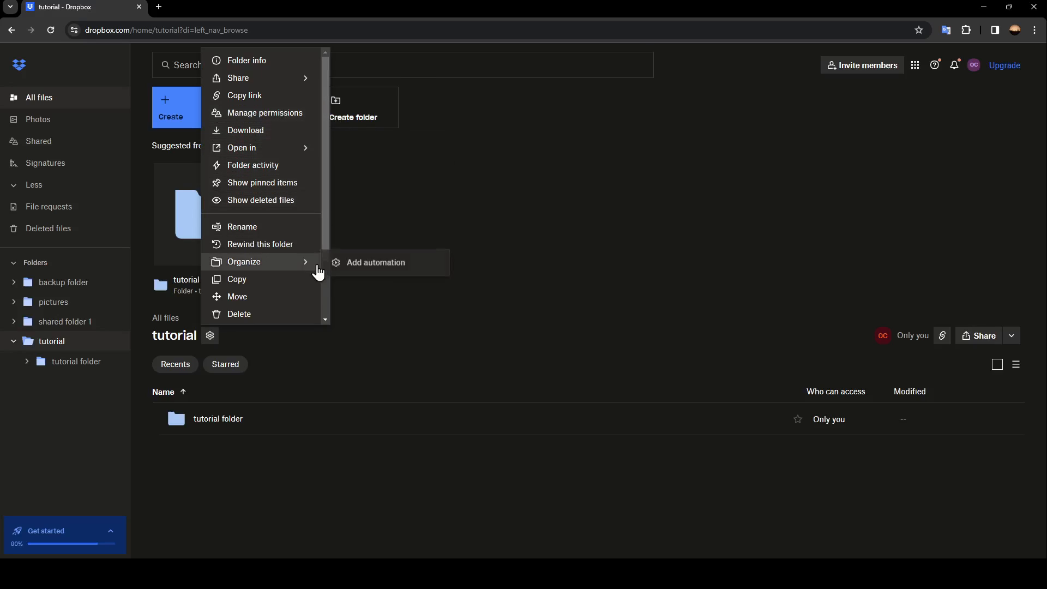
mouse_move(247, 149)
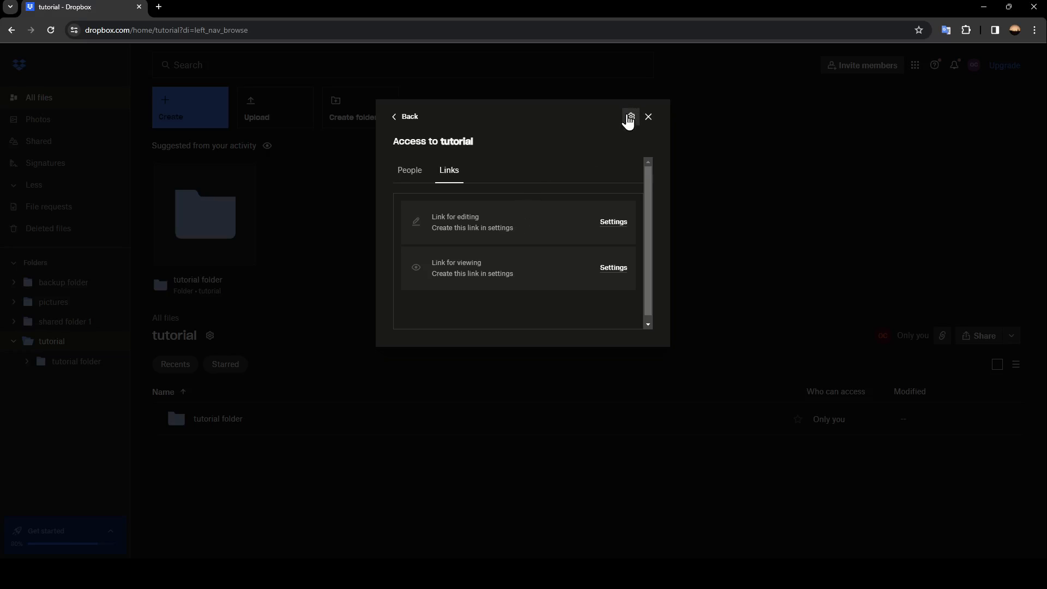
click(649, 117)
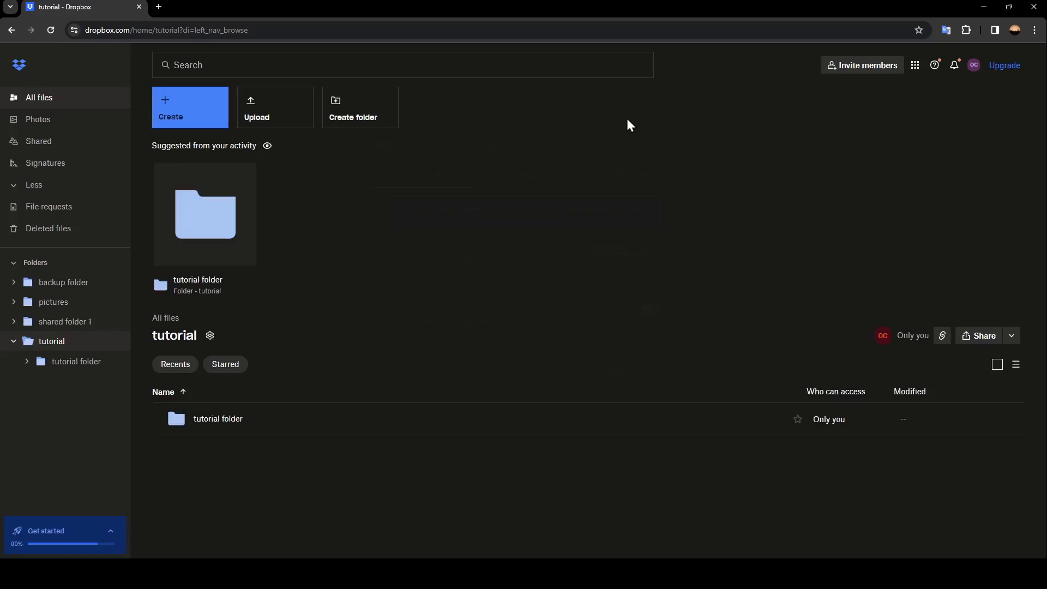
click(209, 336)
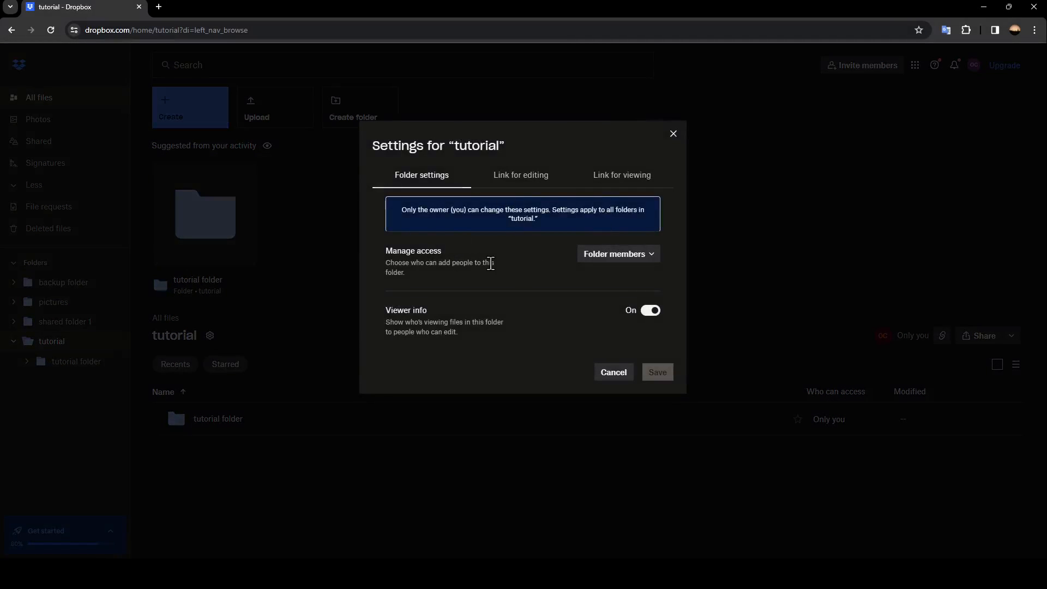
click(622, 175)
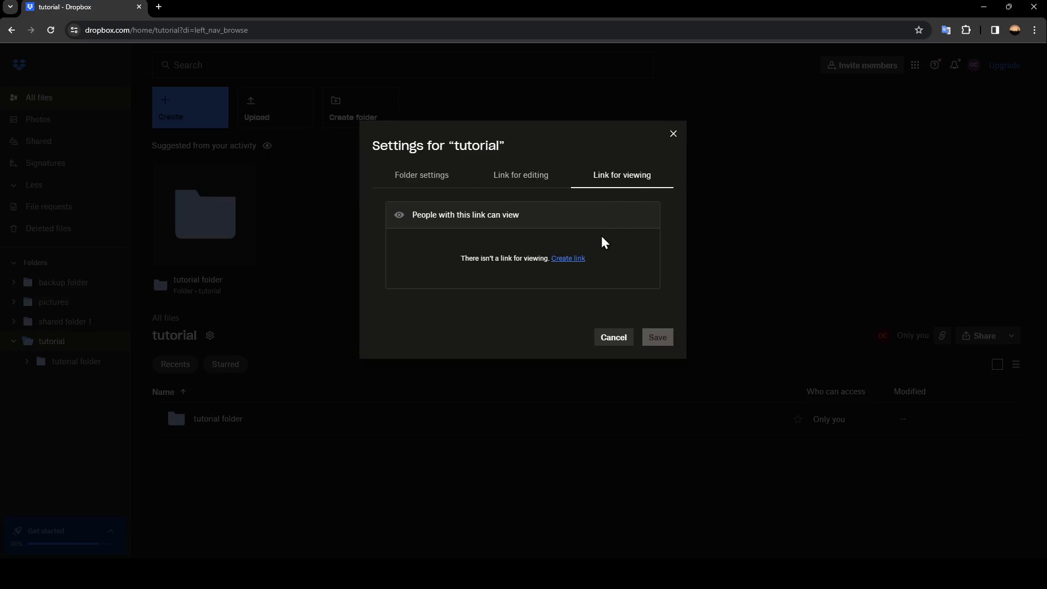
- Create a view-only link for the tutorial folder, usable by anyone, with expiration, password and download blocking off
click(567, 258)
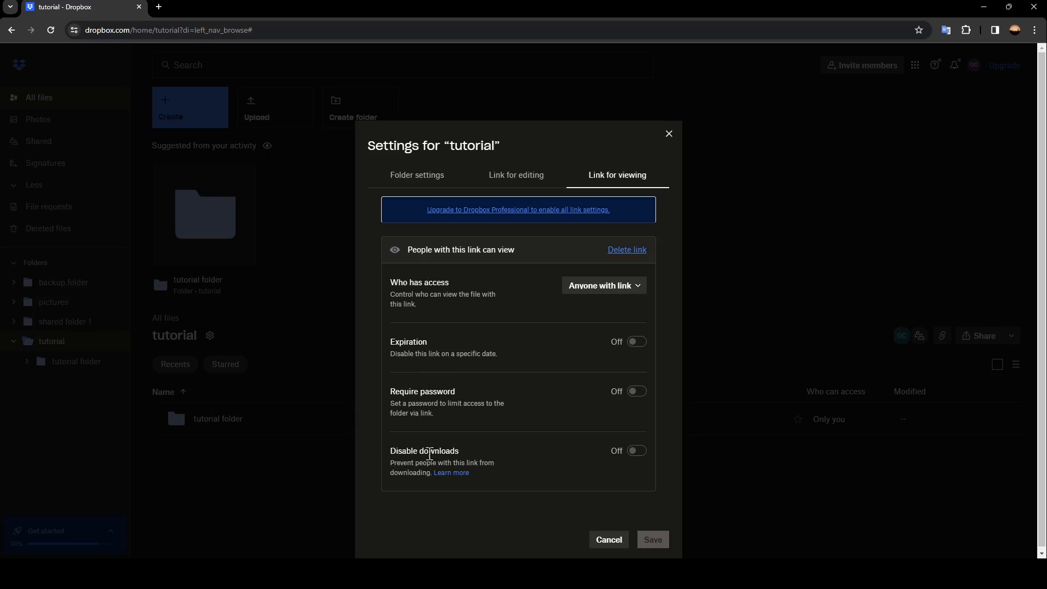
mouse_move(528, 493)
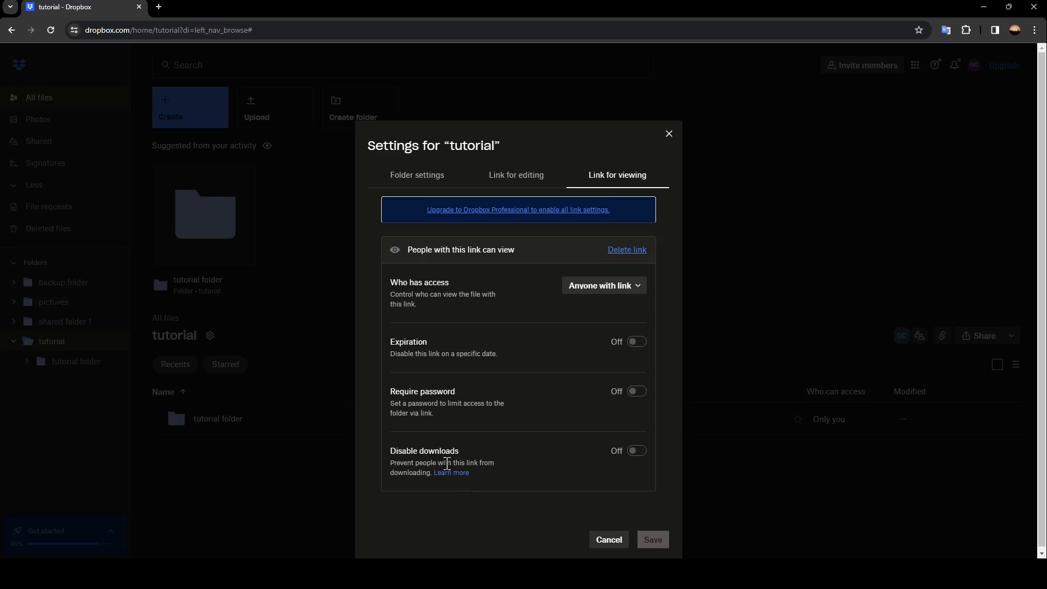
mouse_move(591, 519)
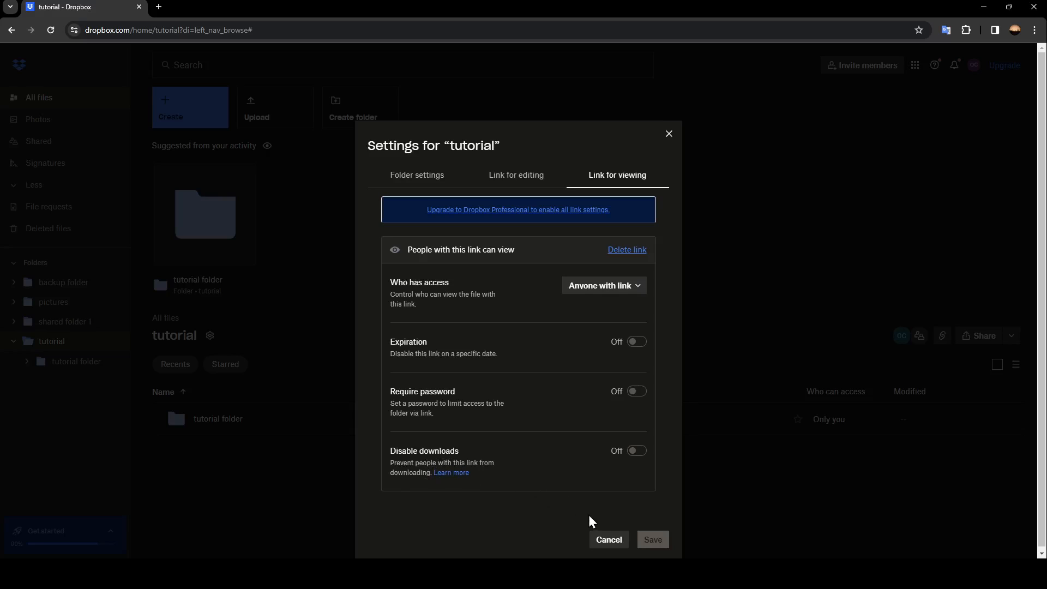
mouse_move(640, 477)
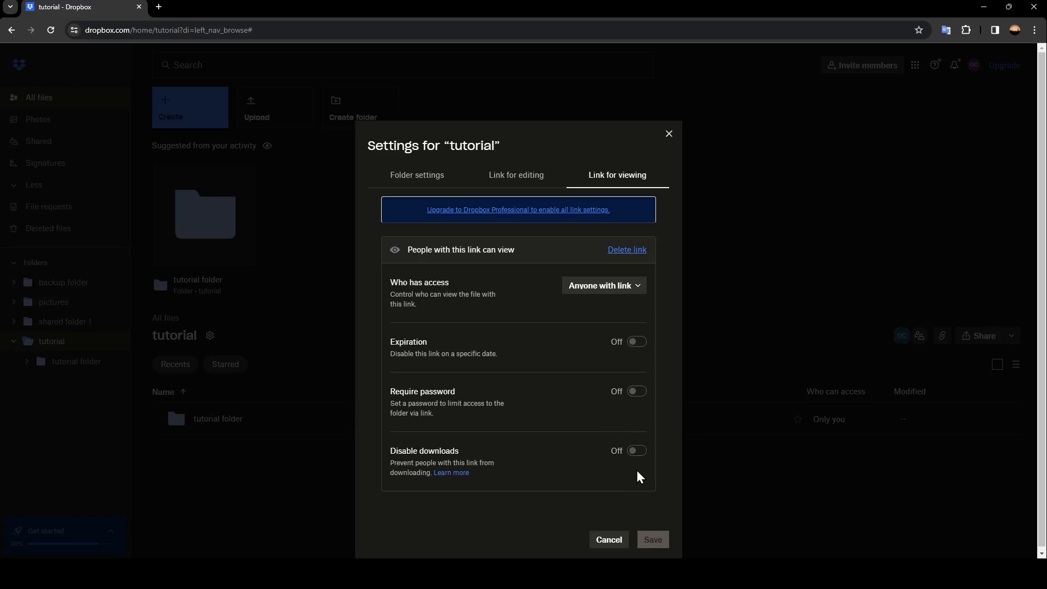
mouse_move(656, 474)
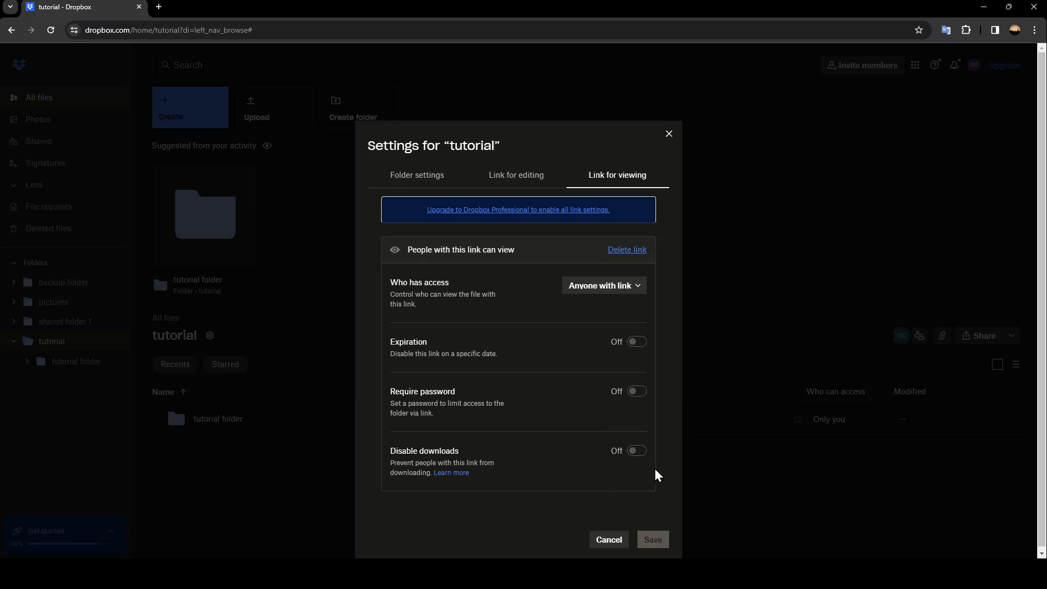